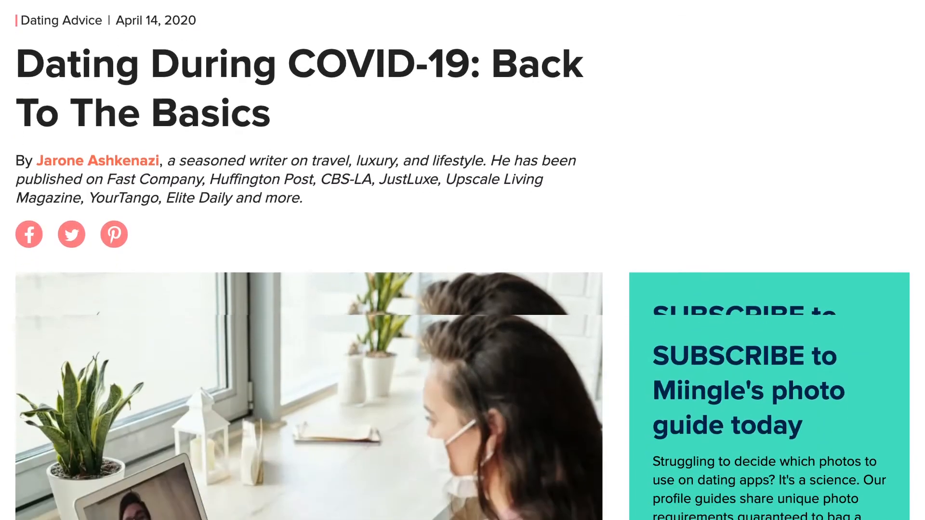
- Search Google for 'dating write for us' and open MeetMindful's Write for Us result
scroll("down", 3)
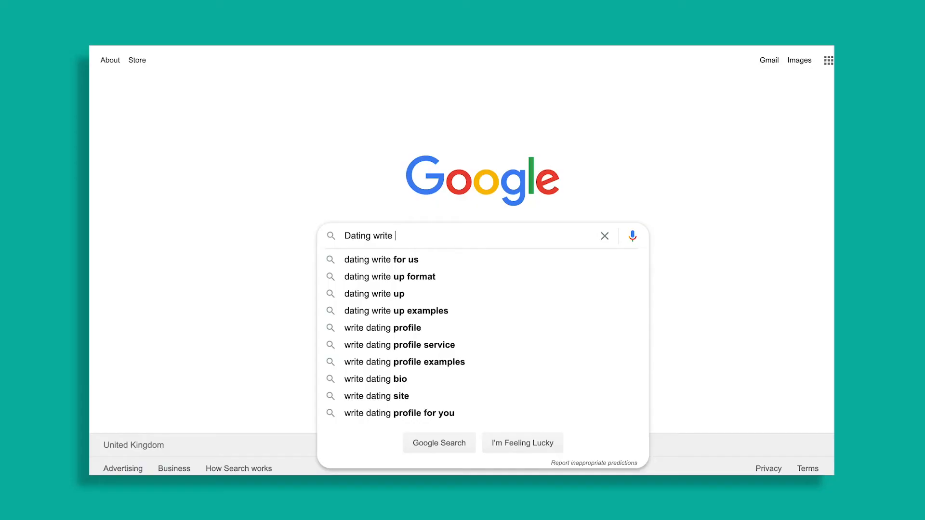
left_click(381, 260)
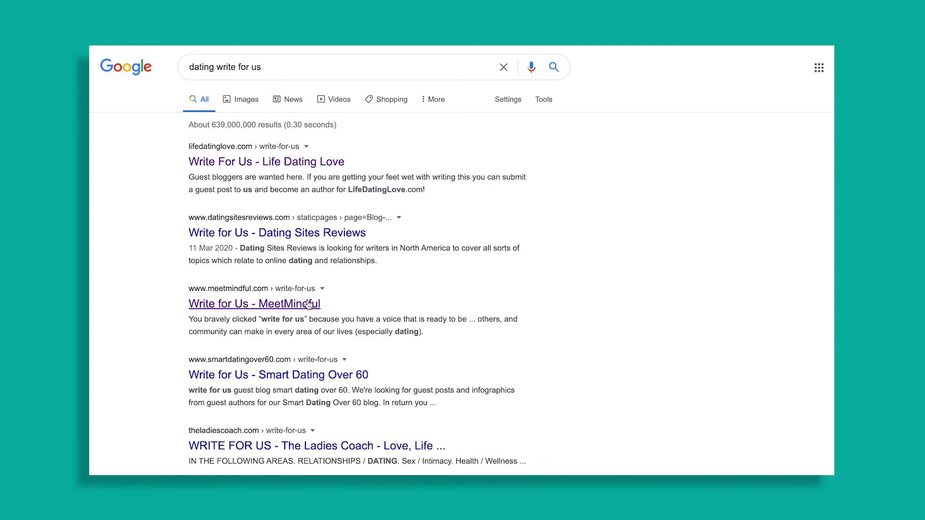
left_click(254, 303)
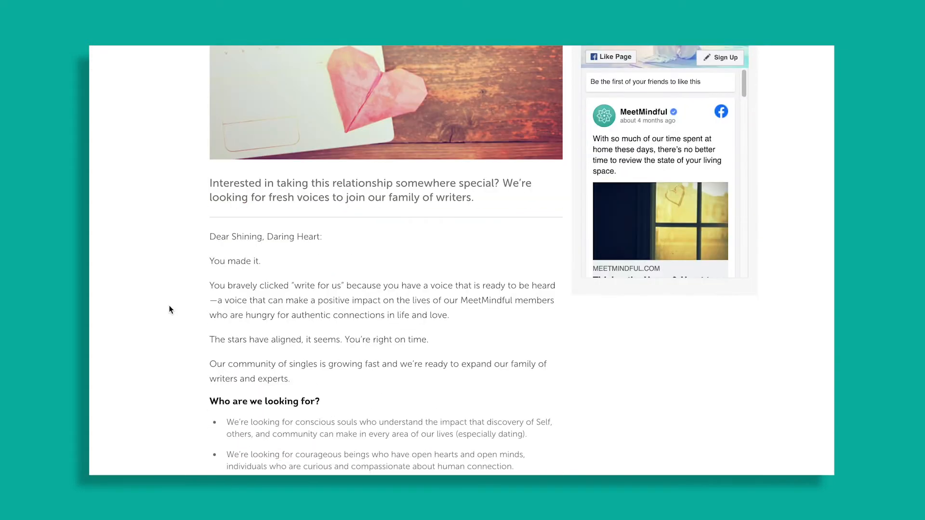
scroll("down", 3)
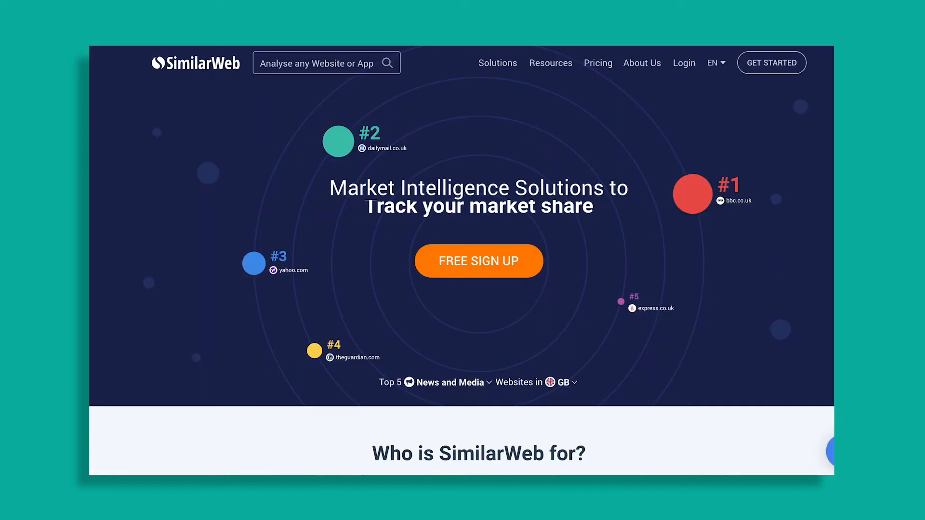
- Look up meetmindful.com in SimilarWeb and scroll to its Traffic Overview (rank 75,298, ~496K visits)
type("Meetmindfu")
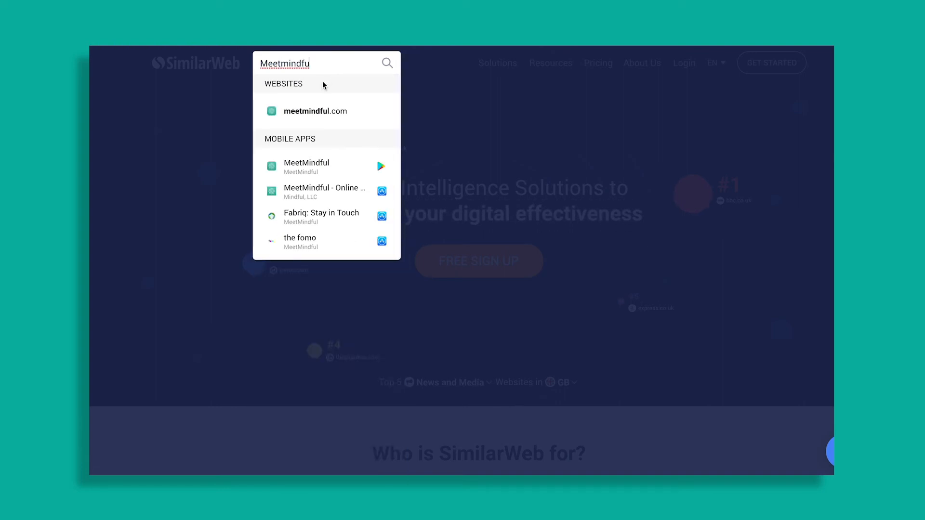
left_click(314, 111)
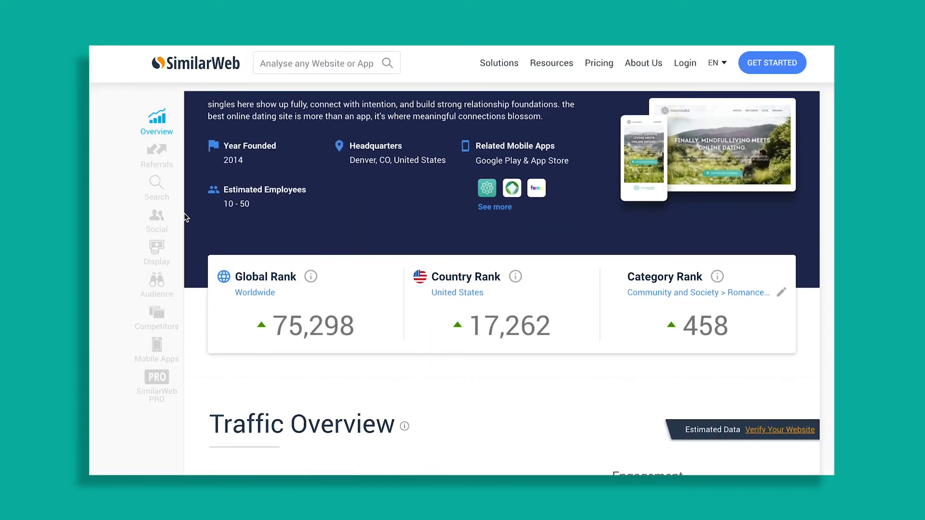
scroll("down", 3)
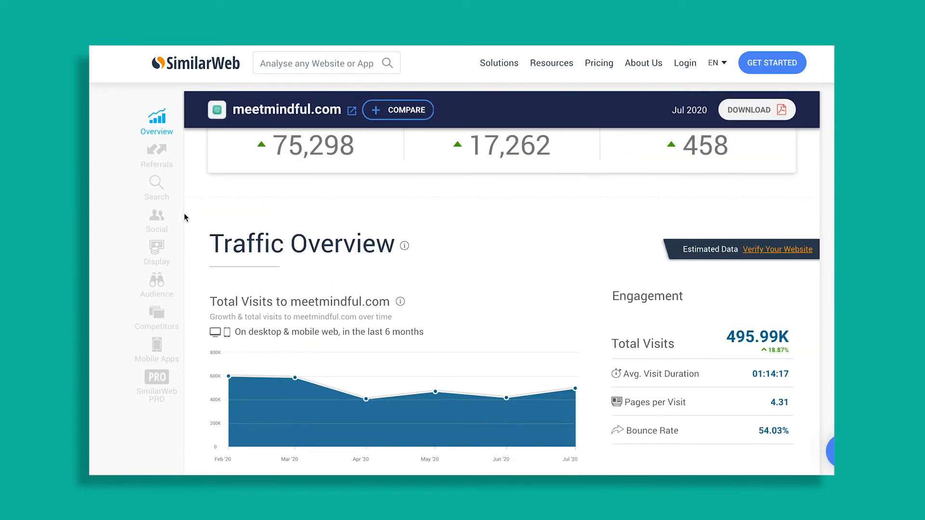
scroll("down", 3)
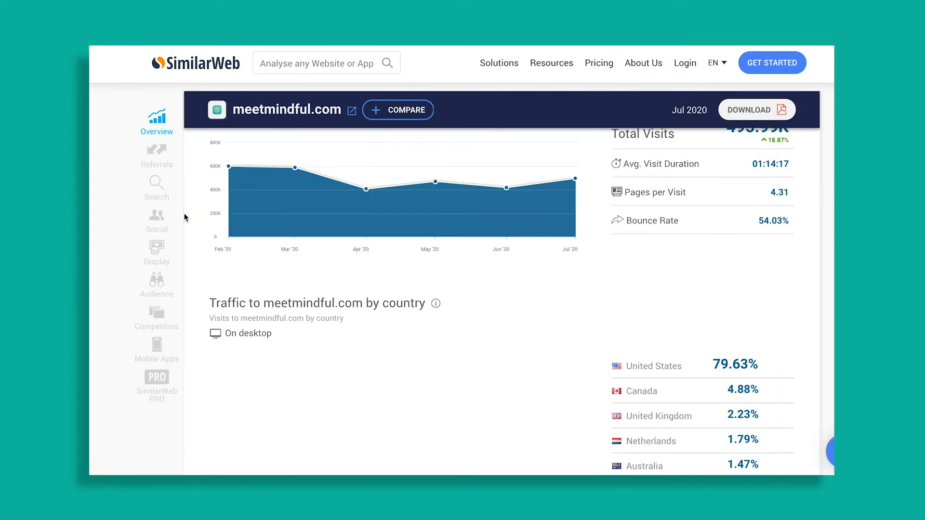